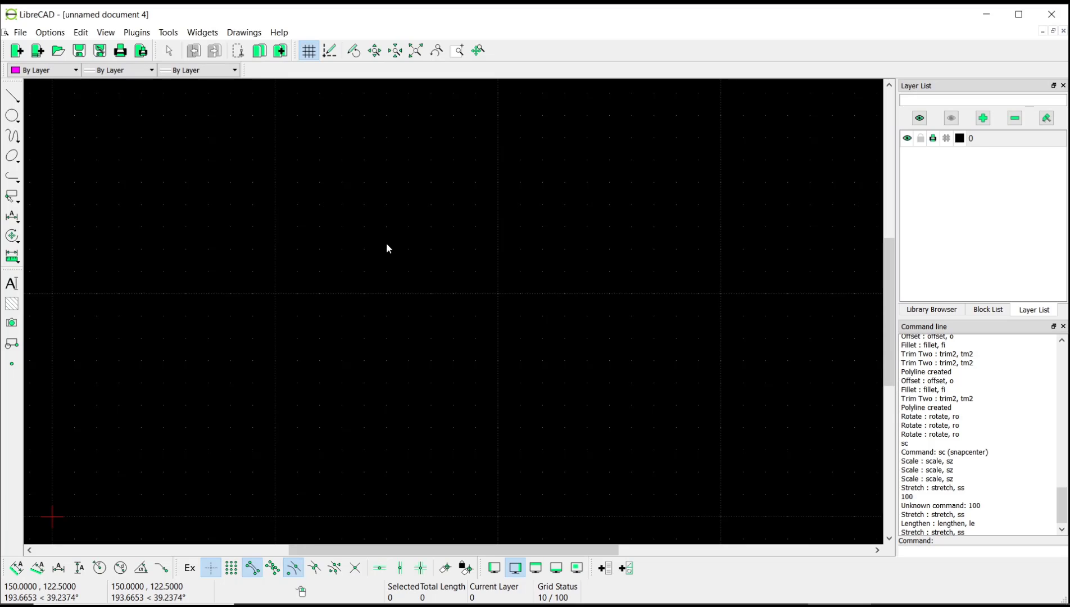
mouse_move(340, 253)
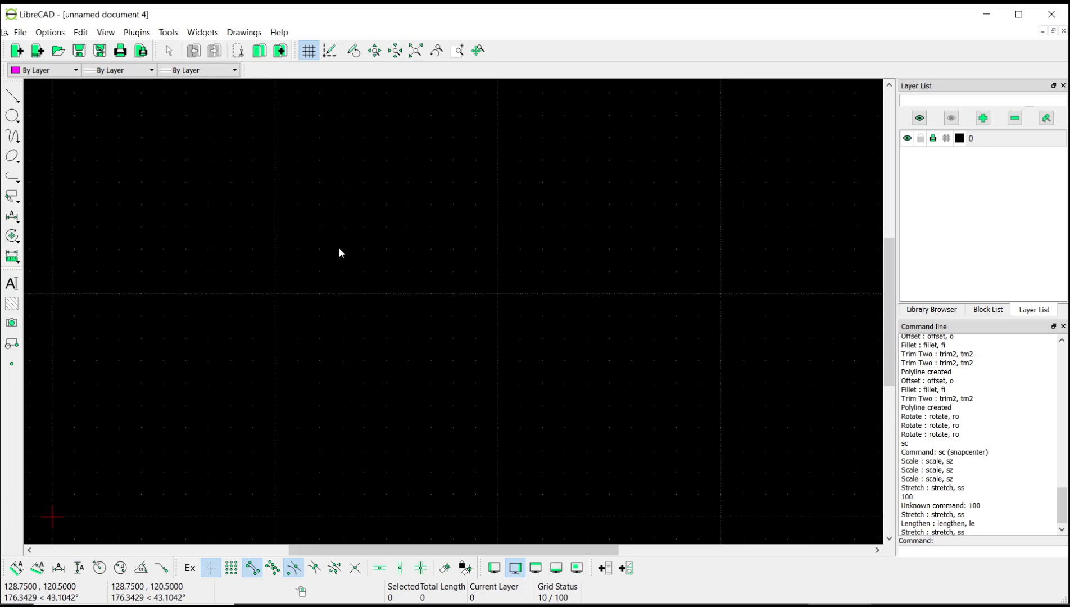
Step: Draw a rectangle on the empty canvas using the Rectangle tool from the Line flyout
click(11, 96)
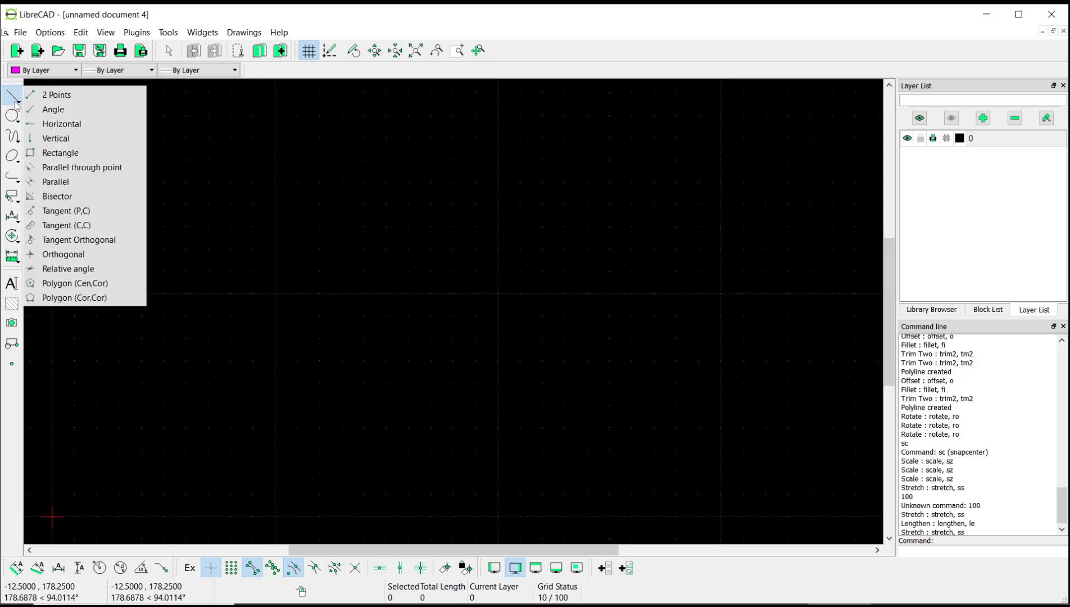
click(60, 152)
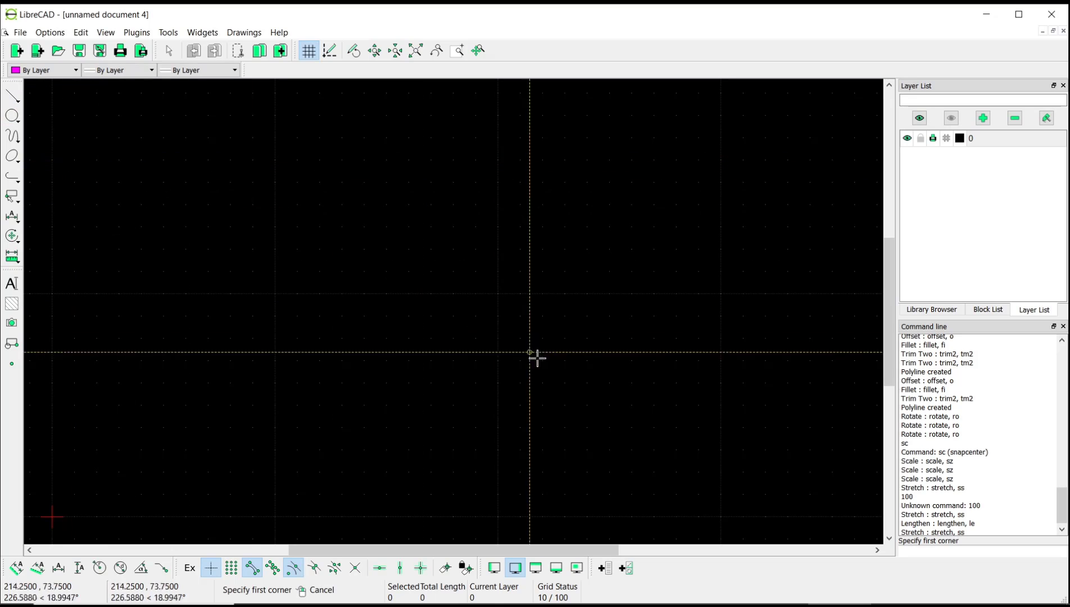
click(292, 196)
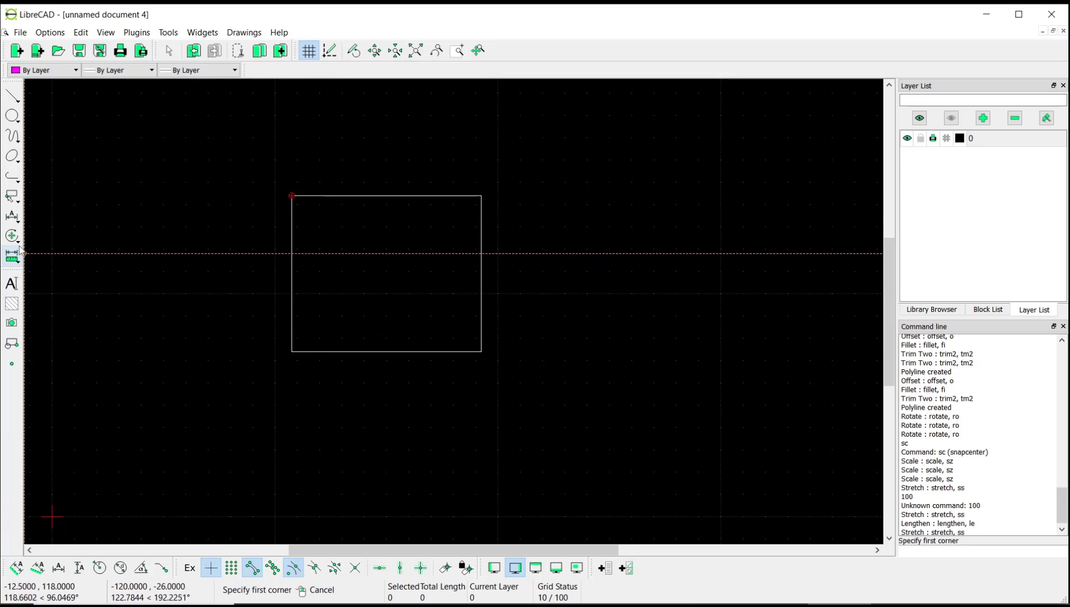
Step: Add a horizontal dimension showing the rectangle's 85 width along its bottom edge
click(11, 217)
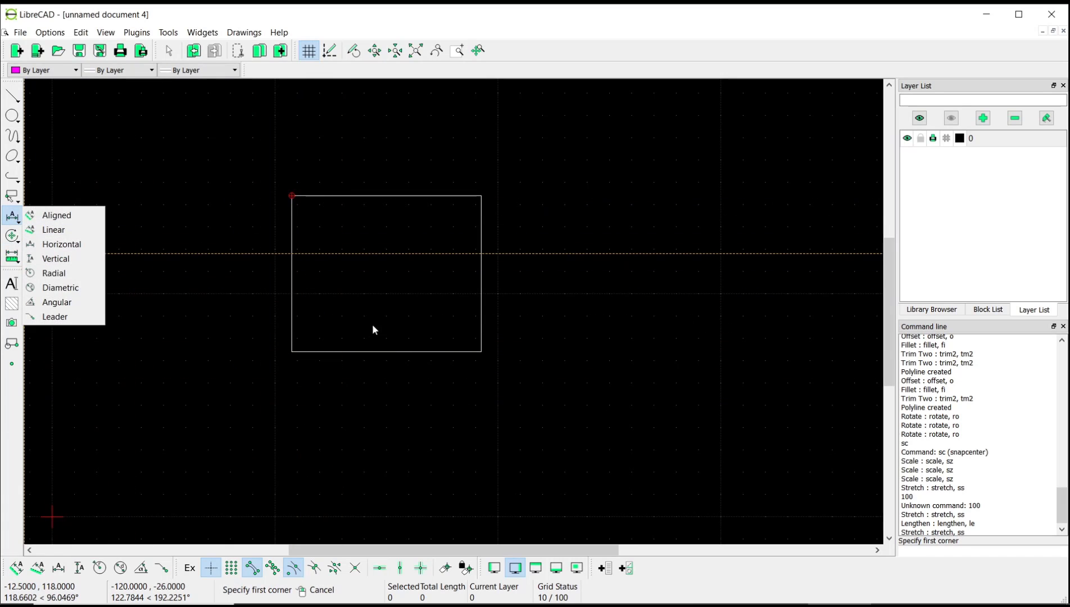
mouse_move(61, 243)
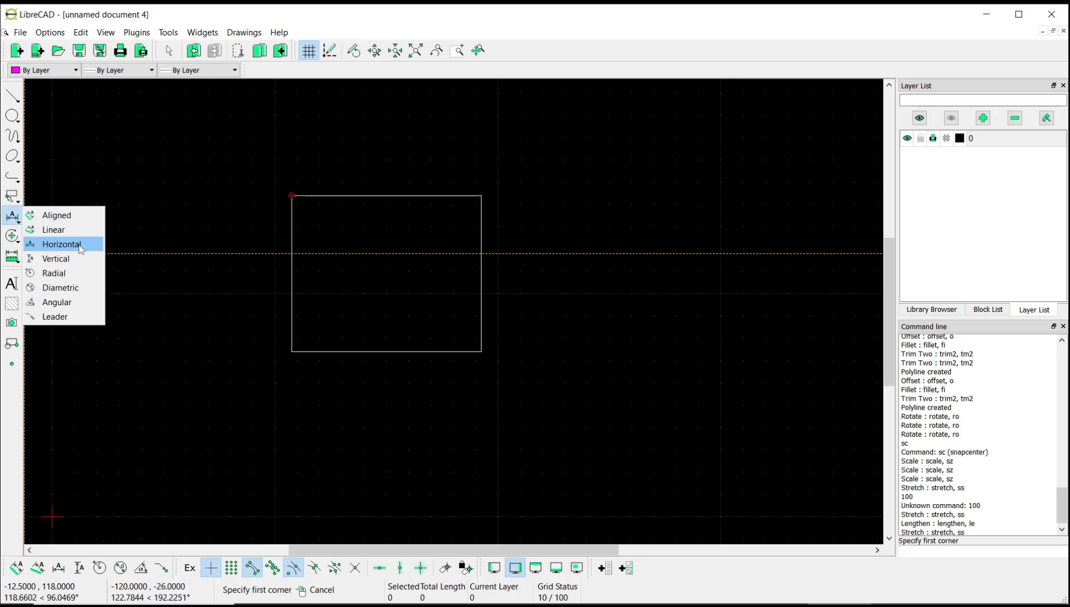
click(62, 244)
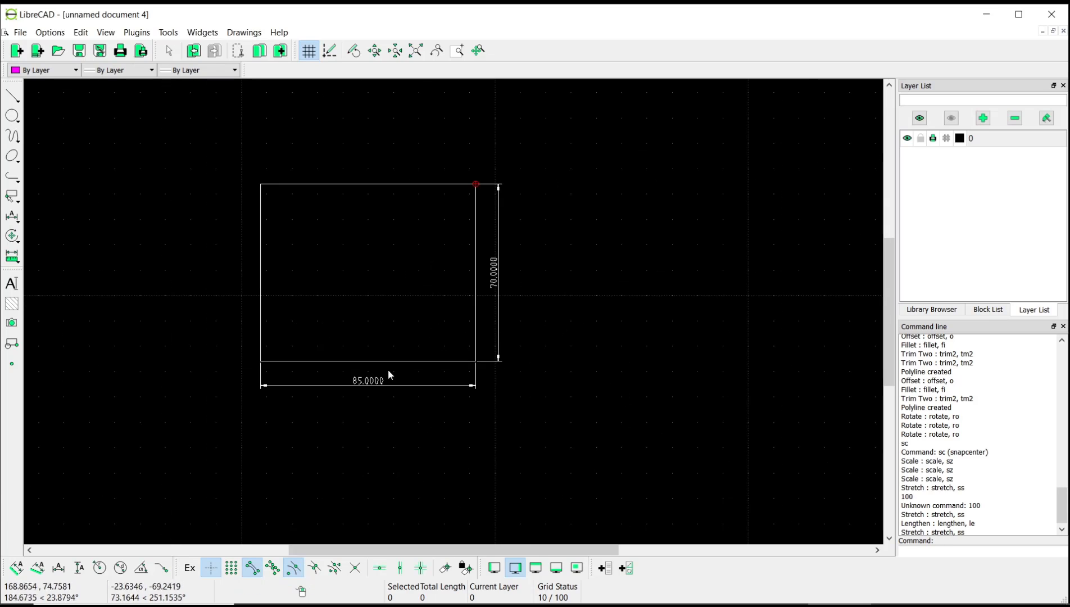
mouse_move(391, 390)
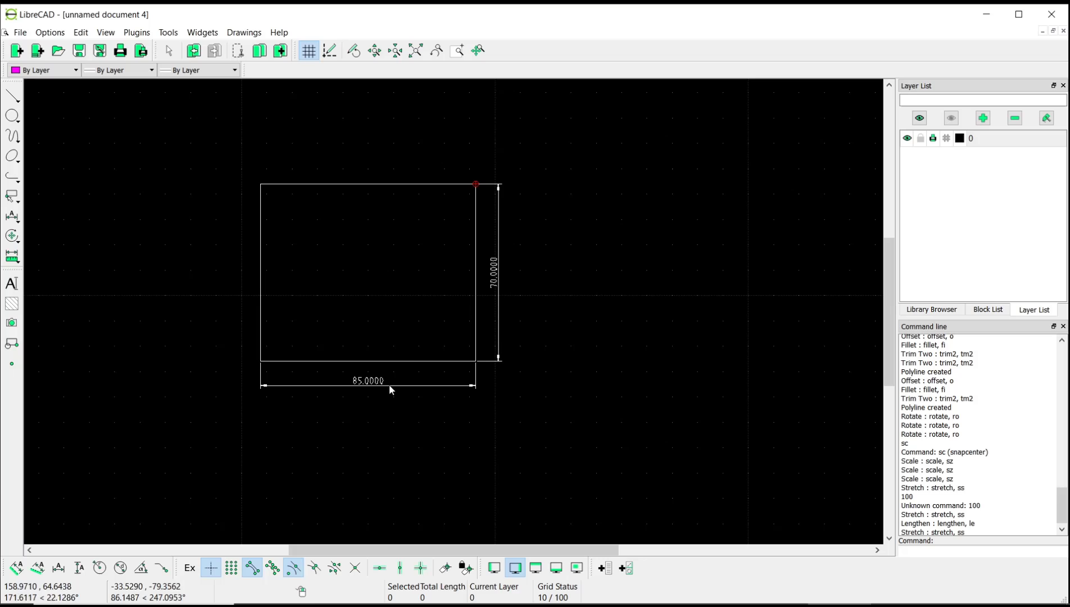
mouse_move(589, 287)
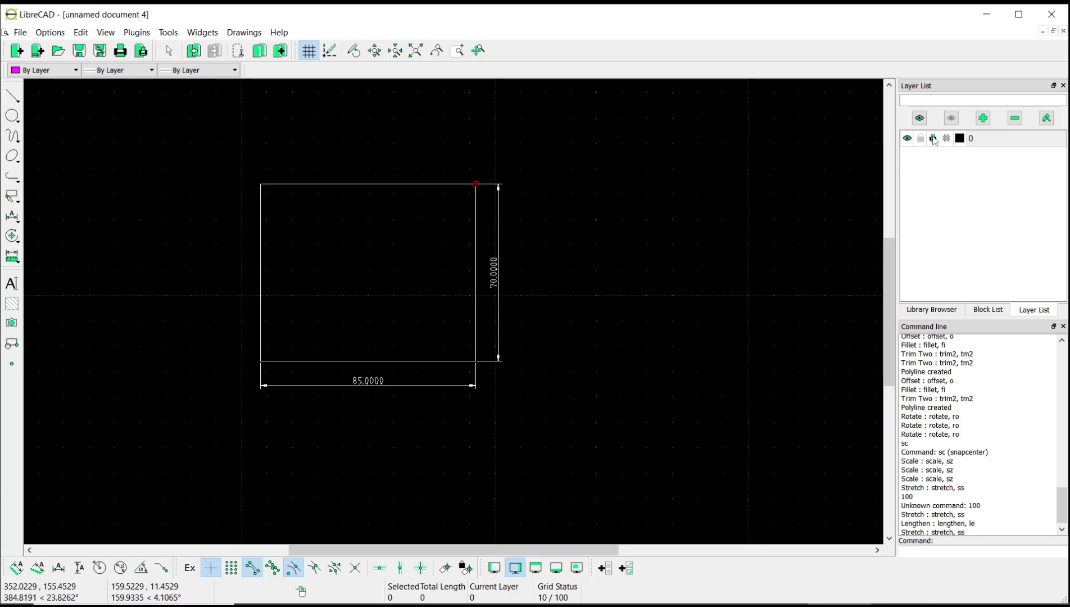
Step: Create a new magenta layer named construction and confirm it as current
click(982, 117)
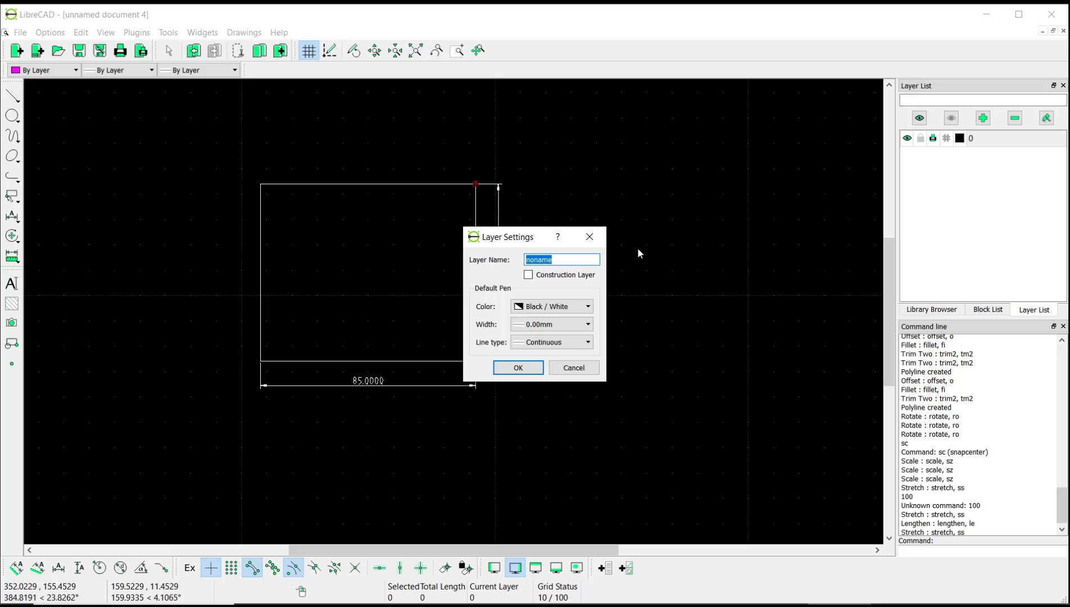
mouse_move(539, 320)
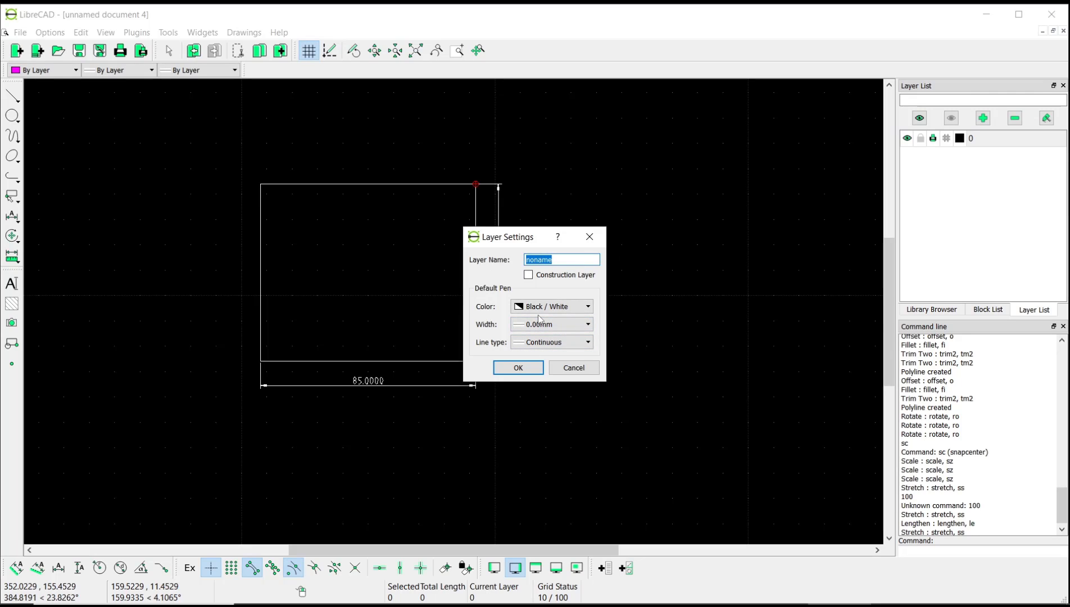
text(construc)
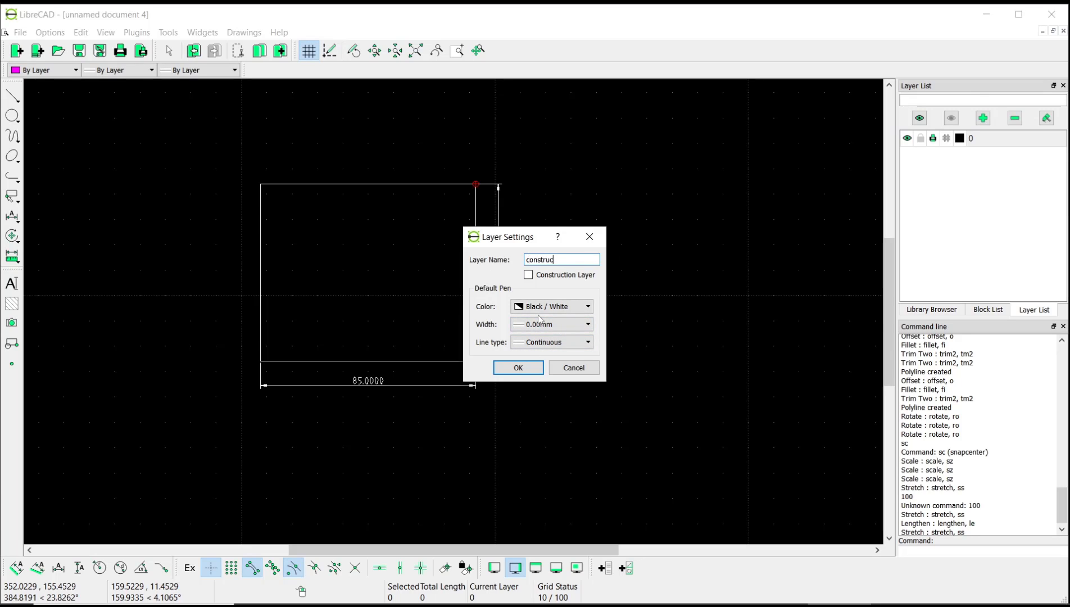
click(585, 305)
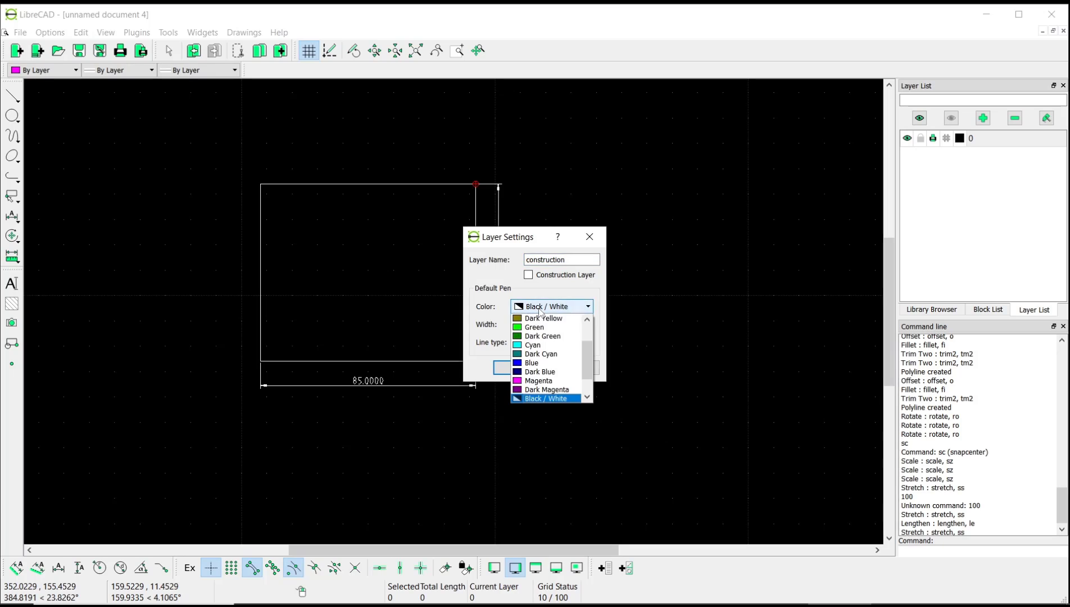
click(538, 380)
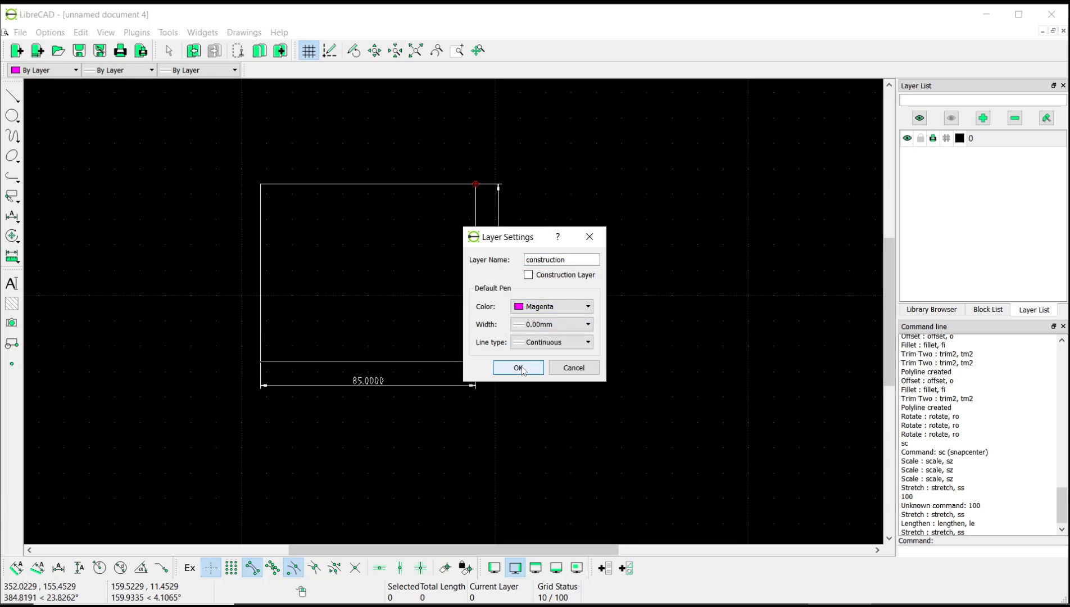
click(517, 367)
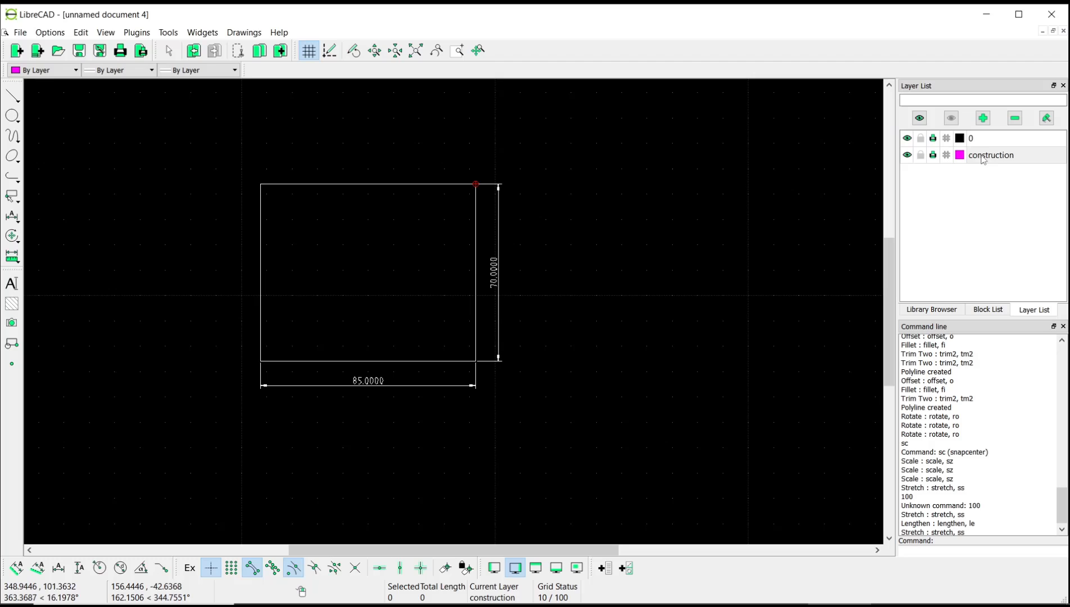
mouse_move(11, 97)
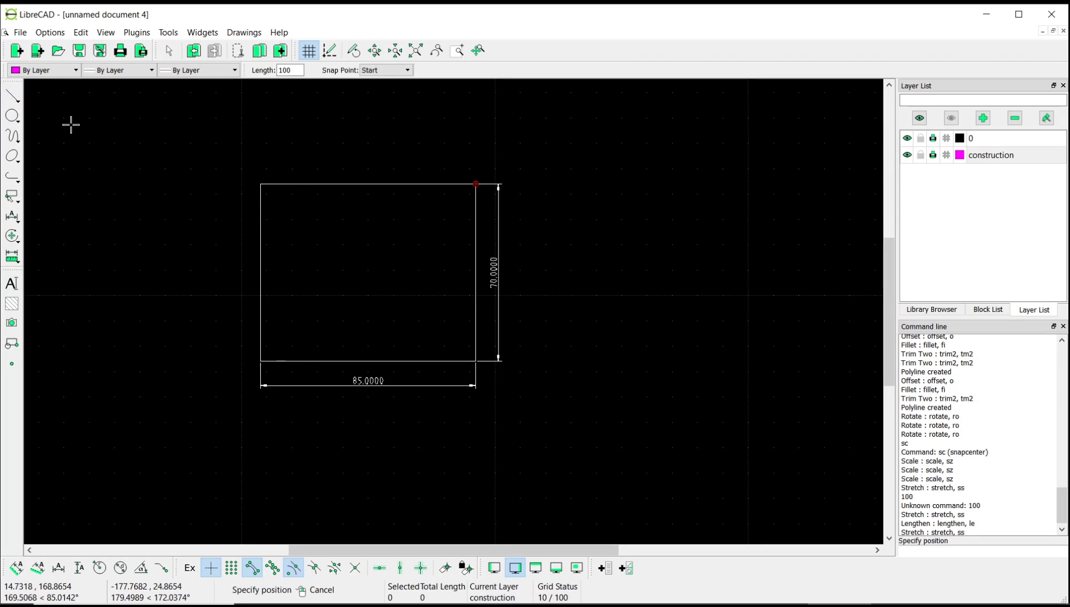
mouse_move(307, 280)
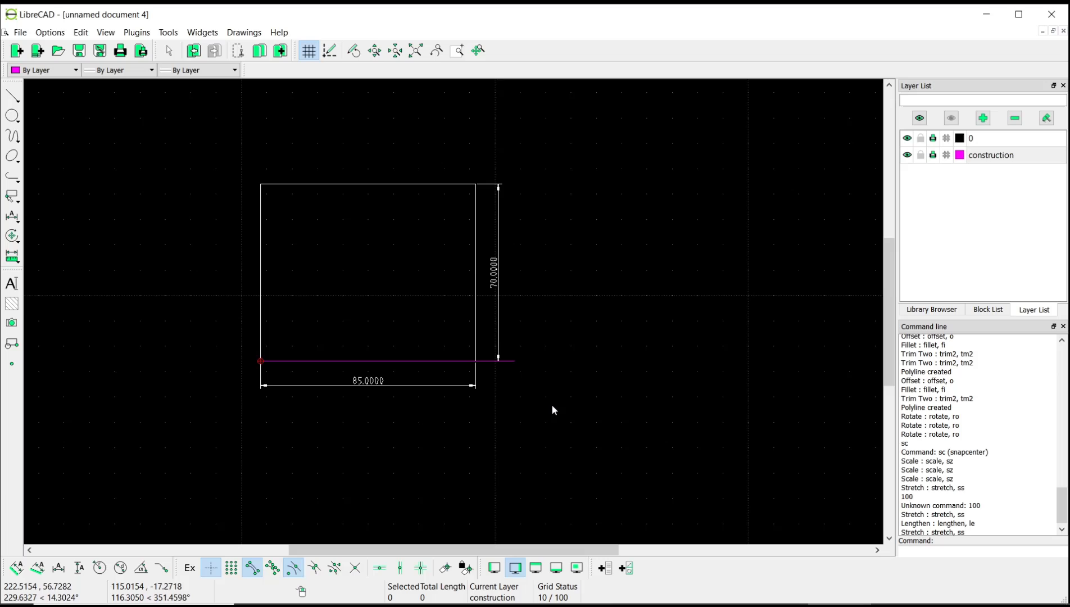
mouse_move(459, 378)
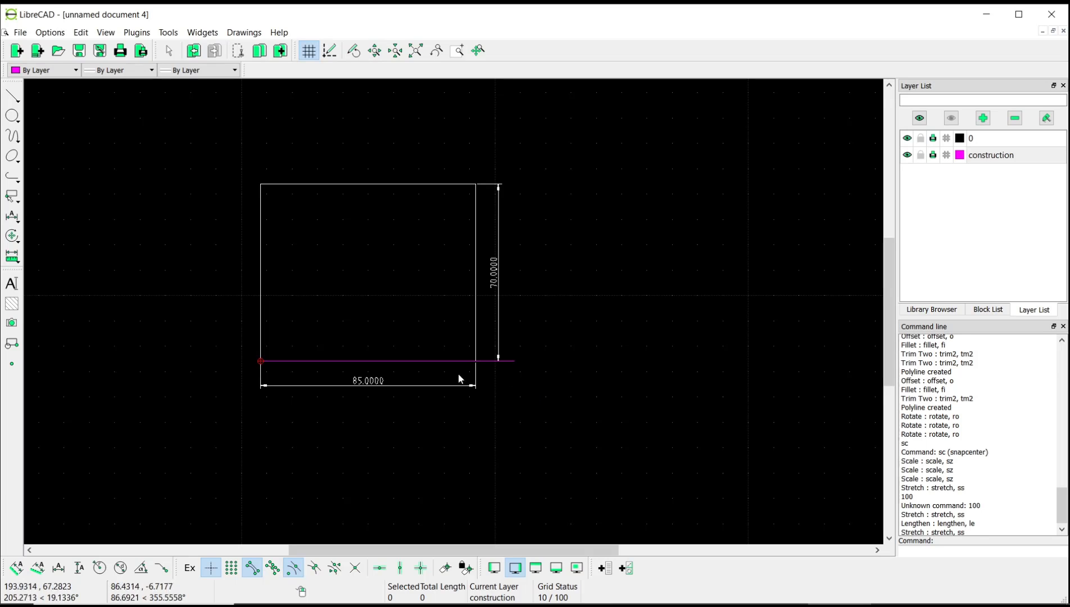
mouse_move(367, 255)
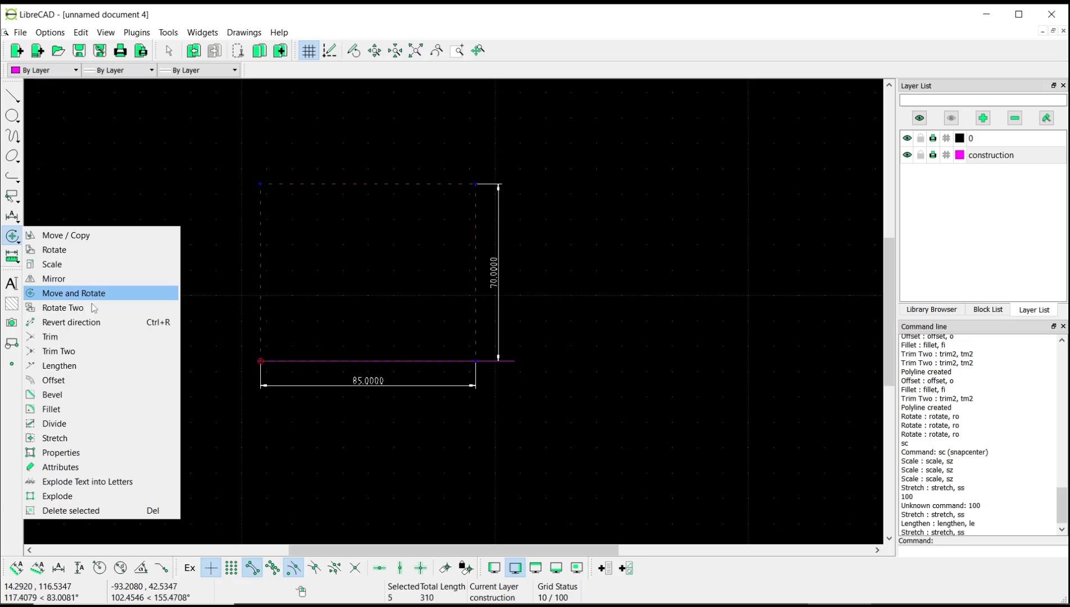
mouse_move(94, 442)
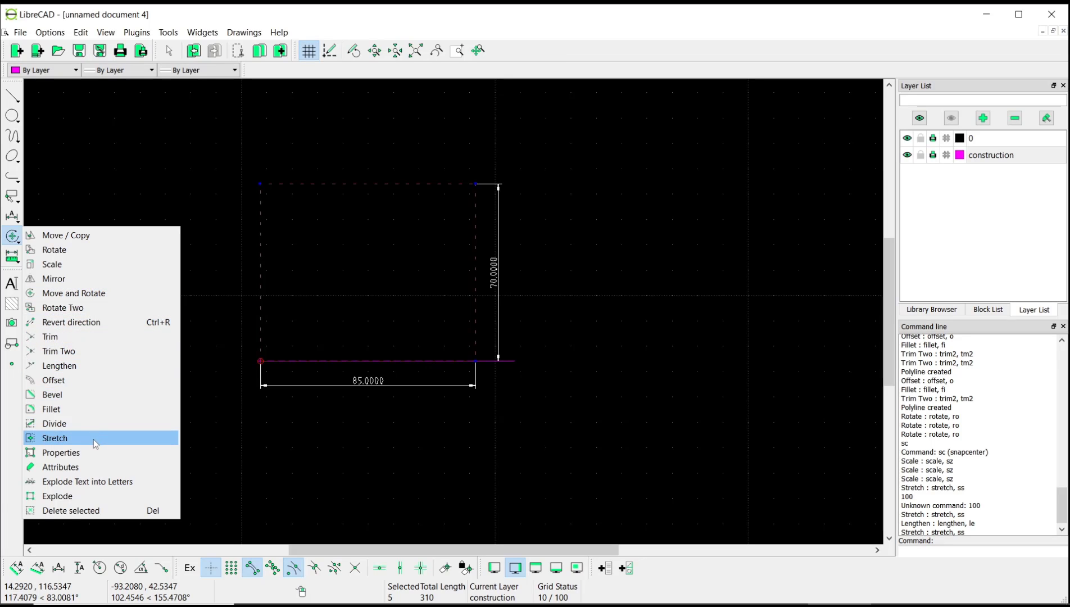
Step: Stretch the rectangle's right side from its bottom-right corner toward the construction line for width 100
click(55, 437)
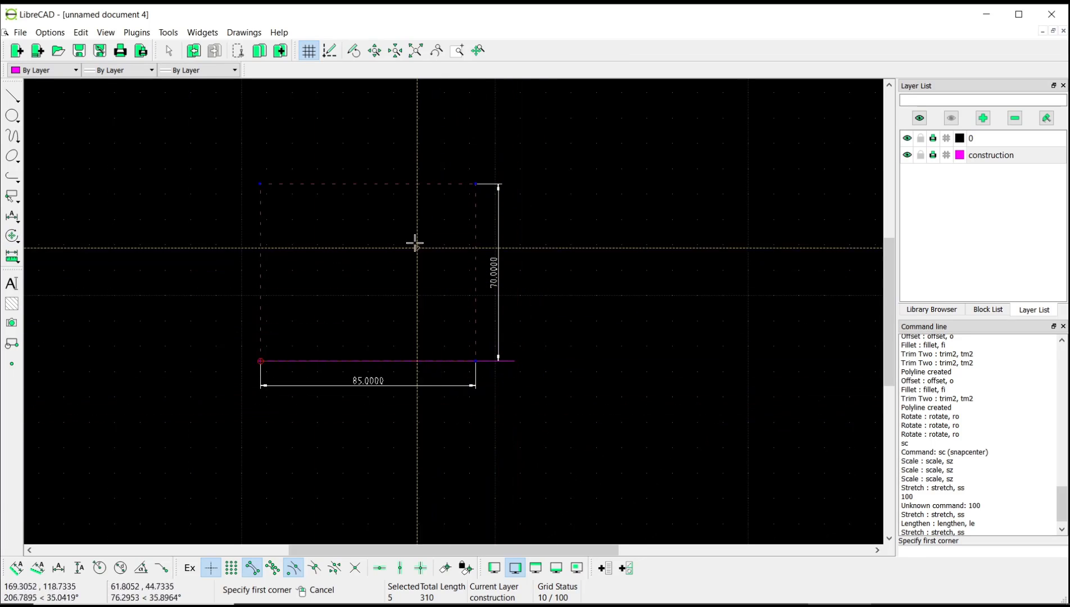
click(415, 243)
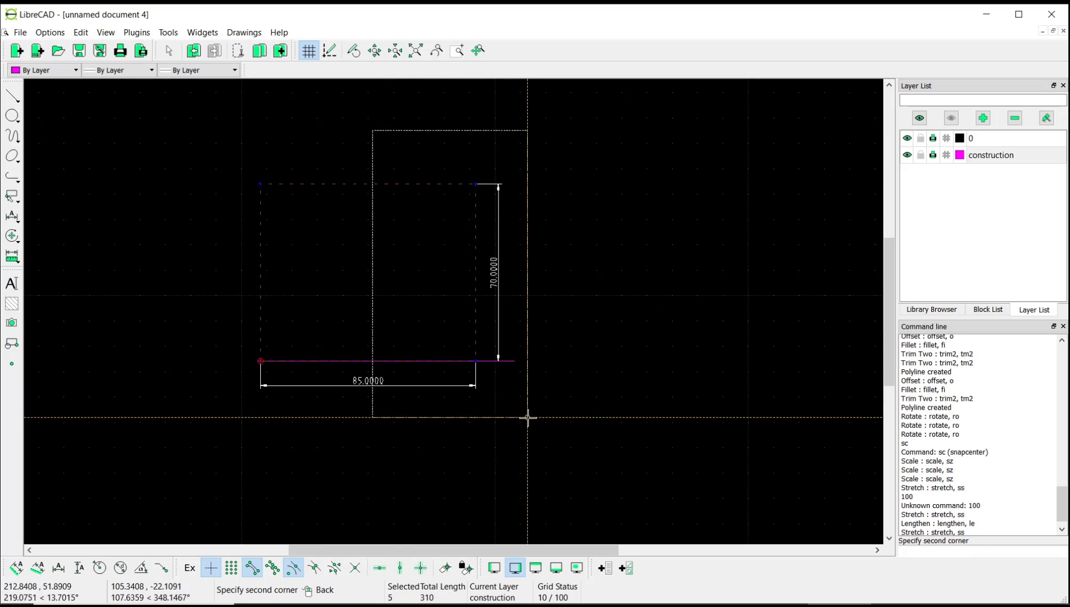
click(428, 294)
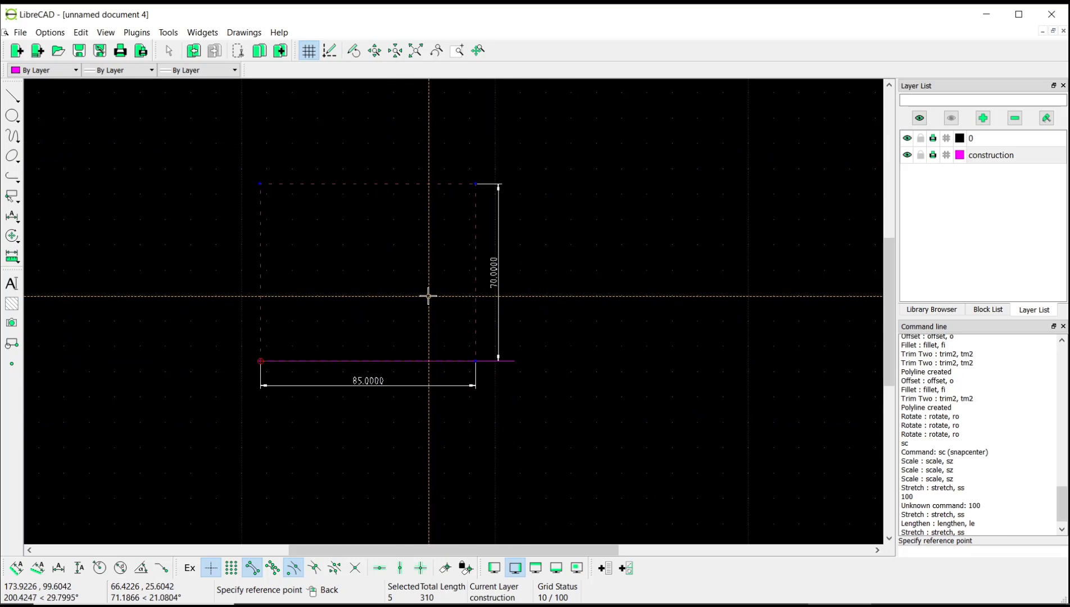
mouse_move(470, 359)
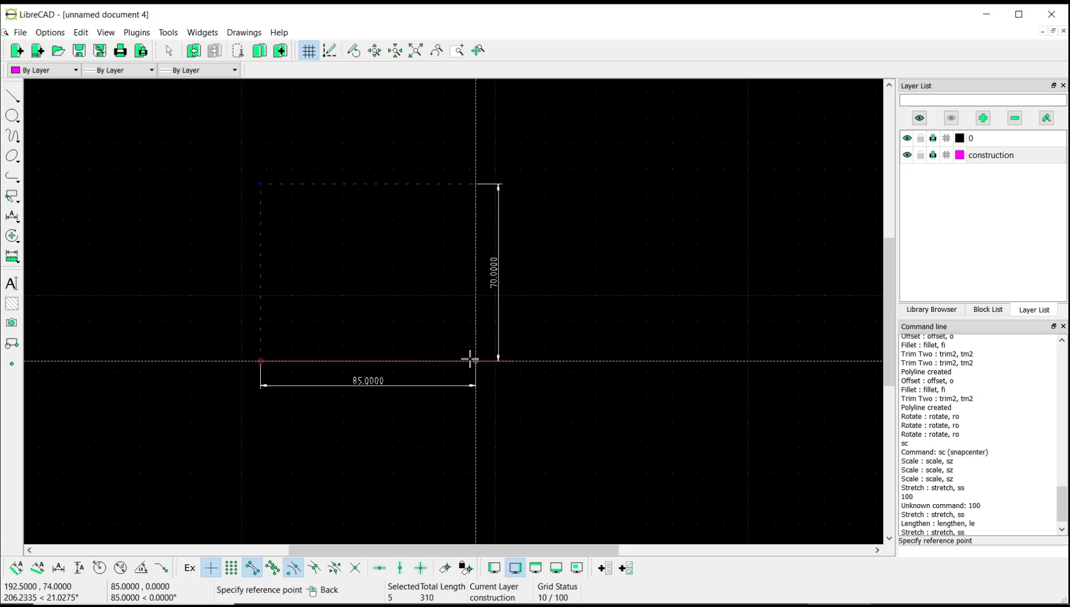
click(469, 359)
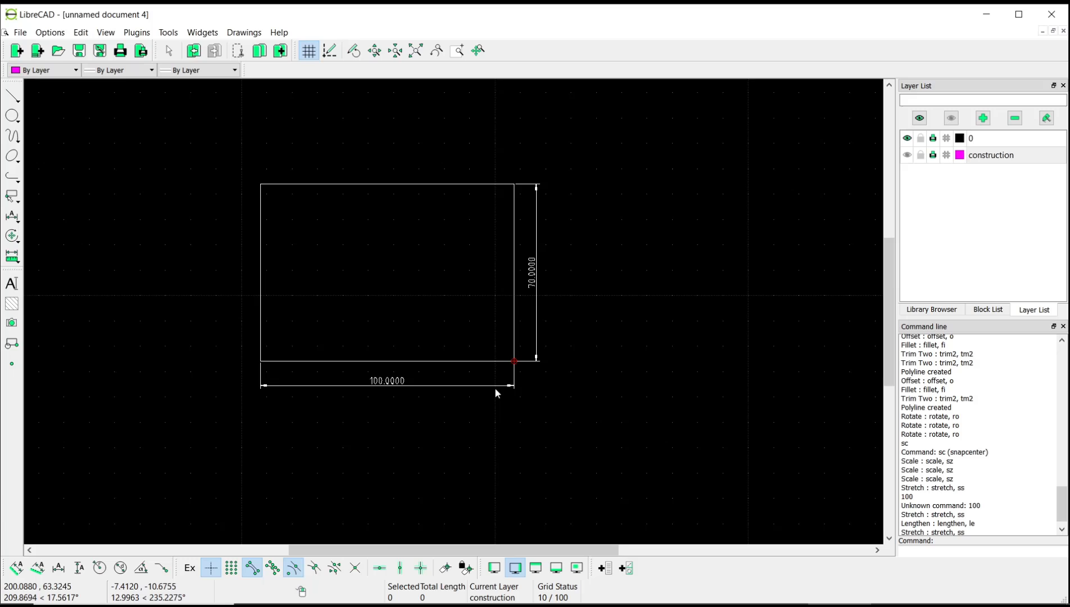
mouse_move(559, 261)
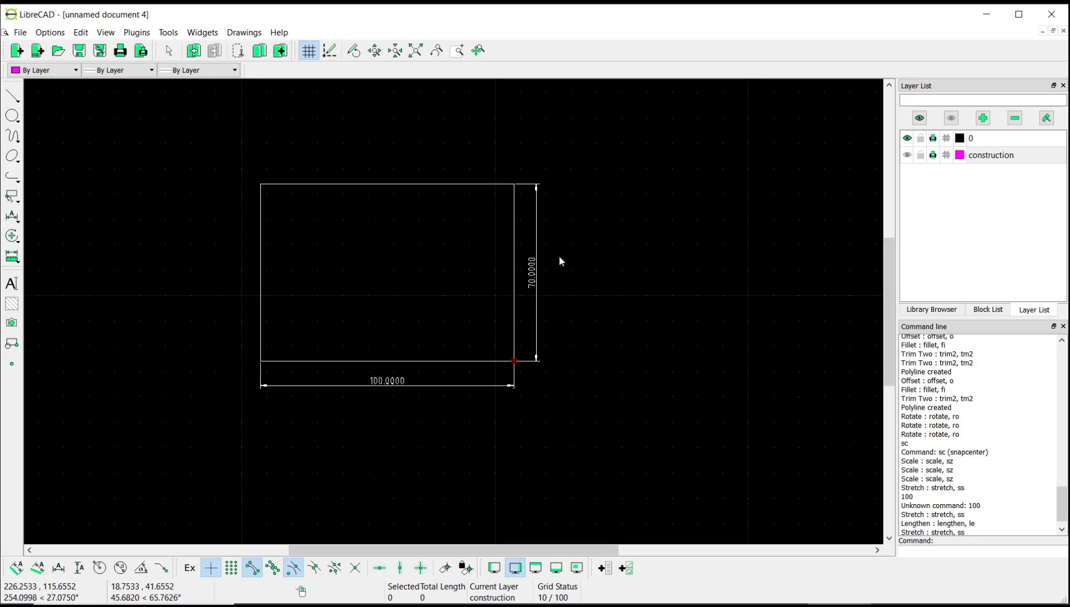
mouse_move(536, 278)
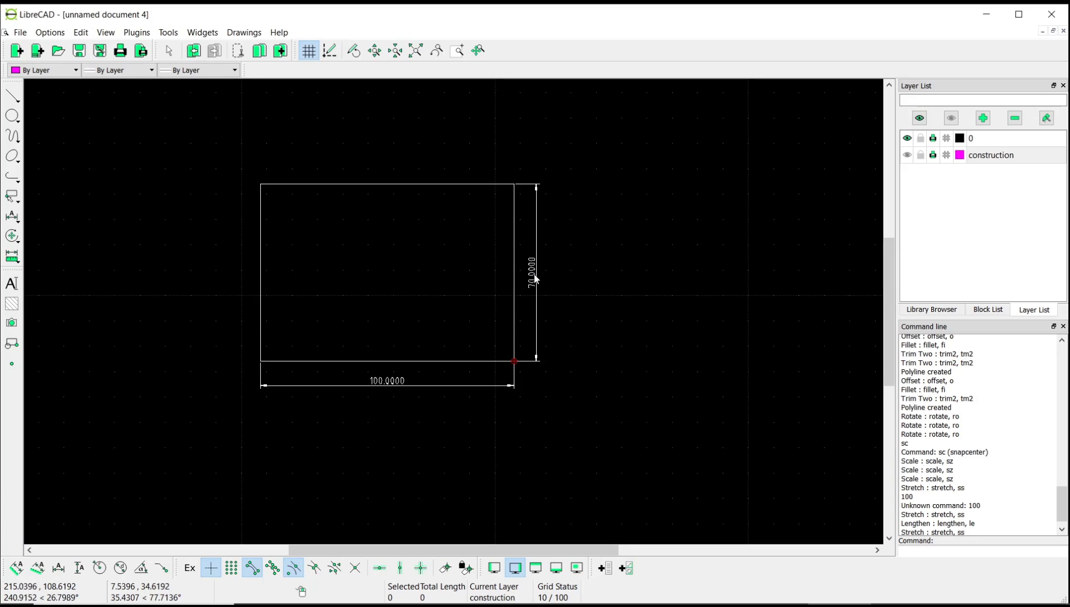
mouse_move(119, 186)
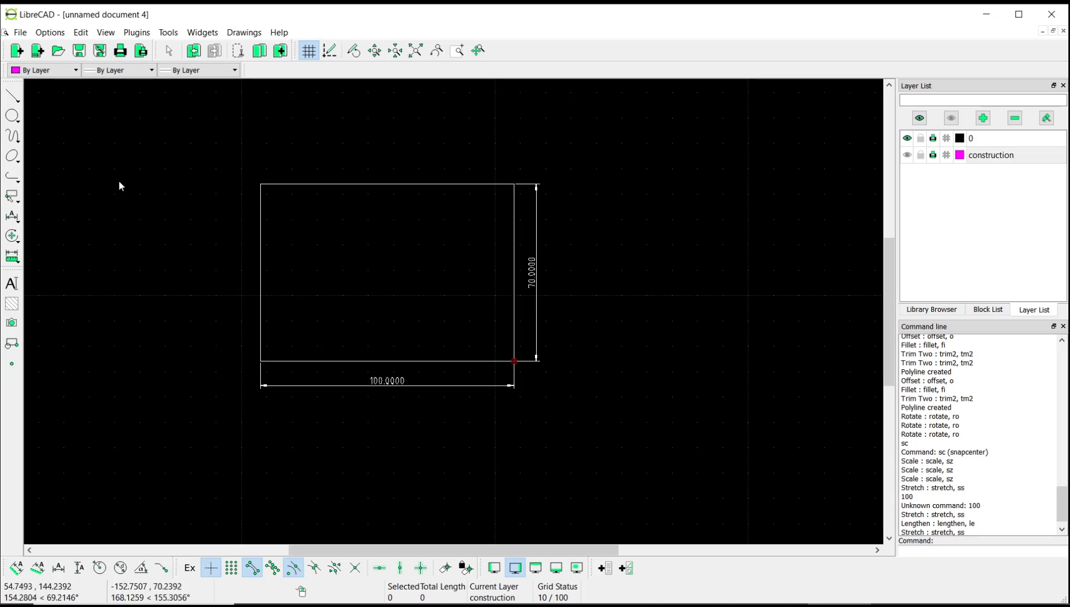
Step: Switch to drawing a vertical fixed-length line for the 40-unit construction line
click(11, 94)
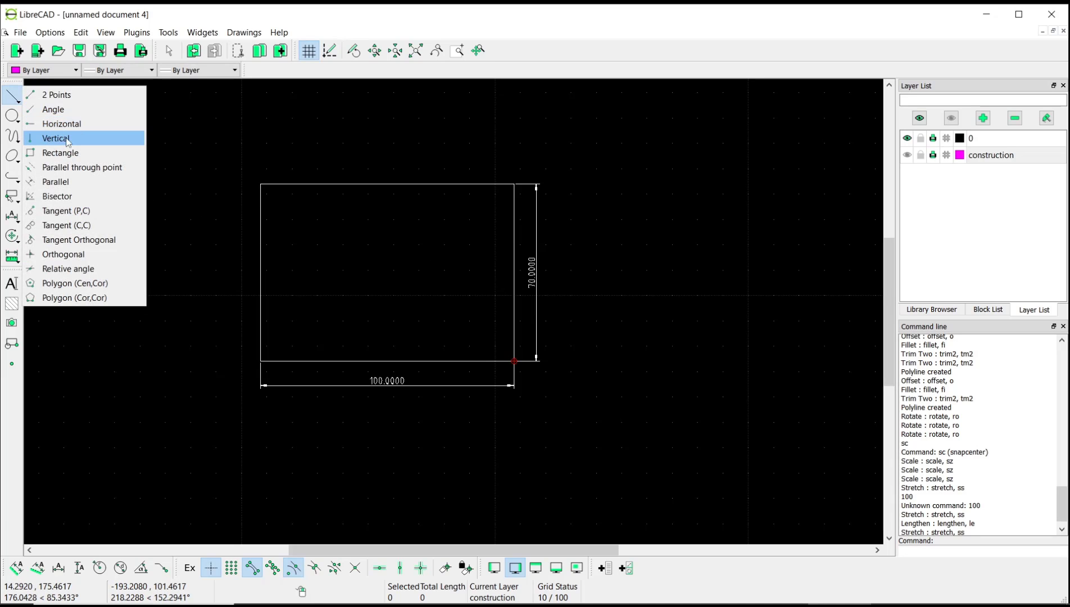
click(55, 139)
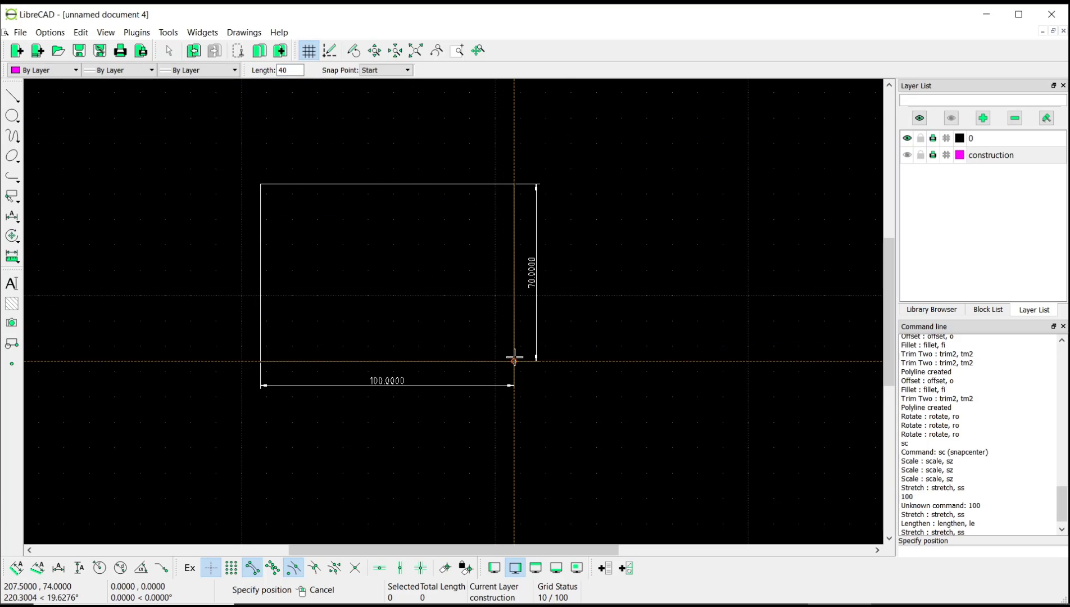
mouse_move(612, 260)
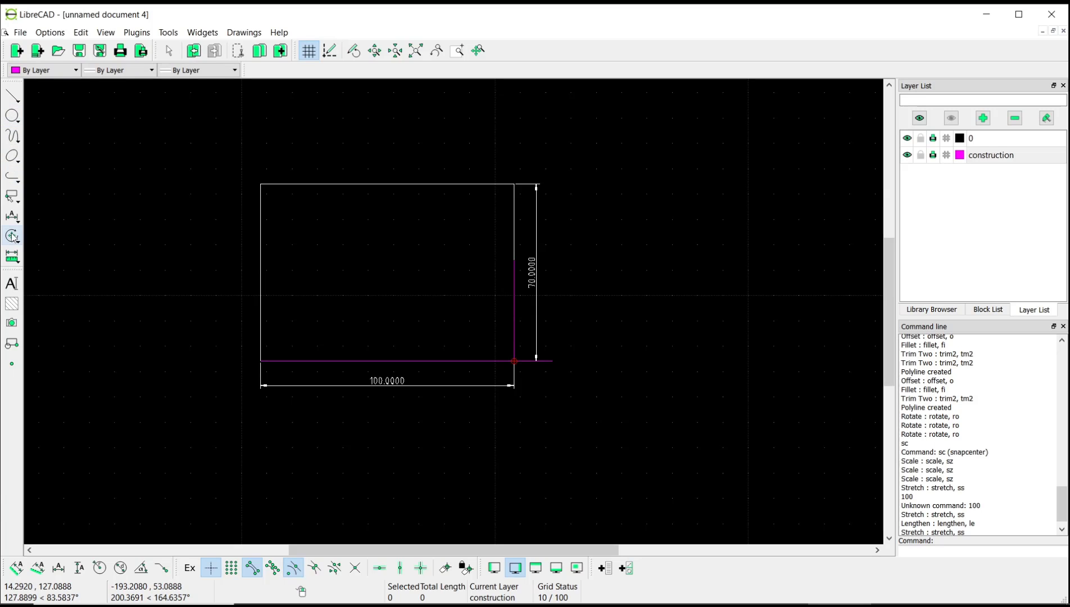
Step: Start a Stretch on the rectangle and window its top edge to change the height
click(11, 236)
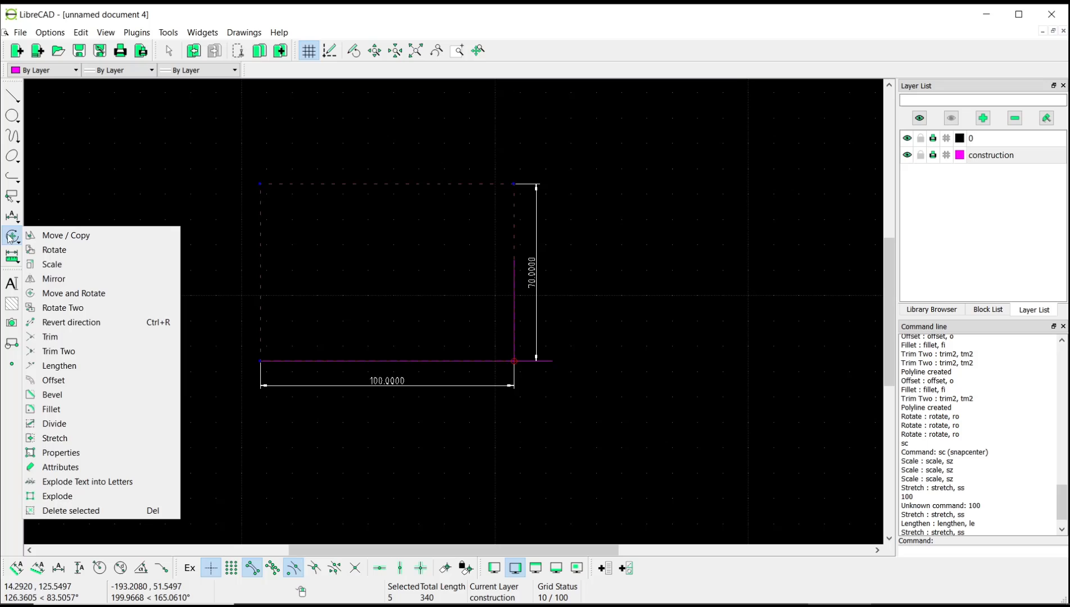
click(55, 438)
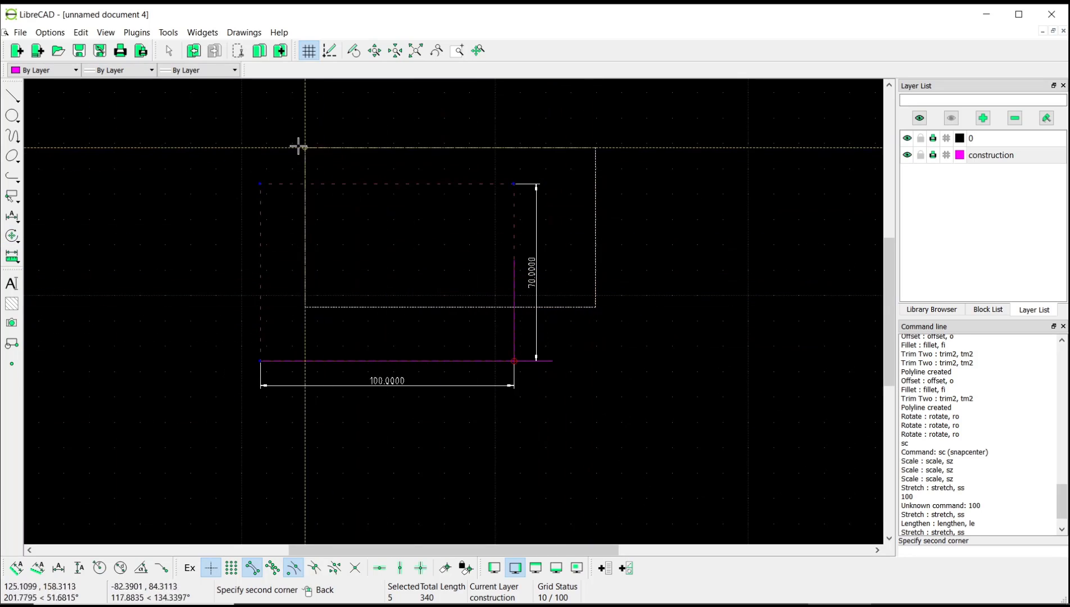
click(511, 185)
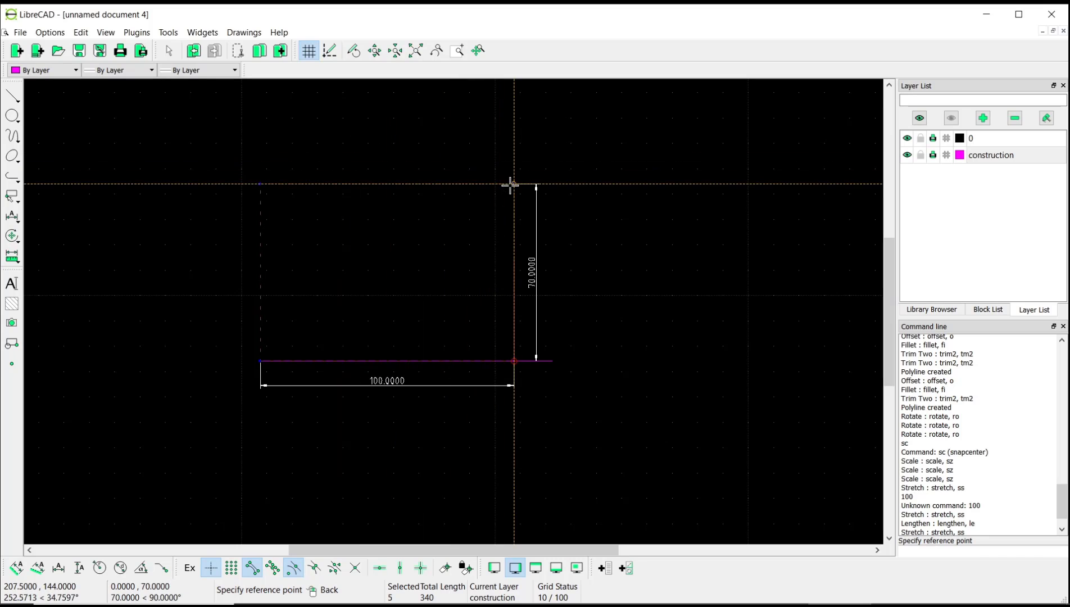